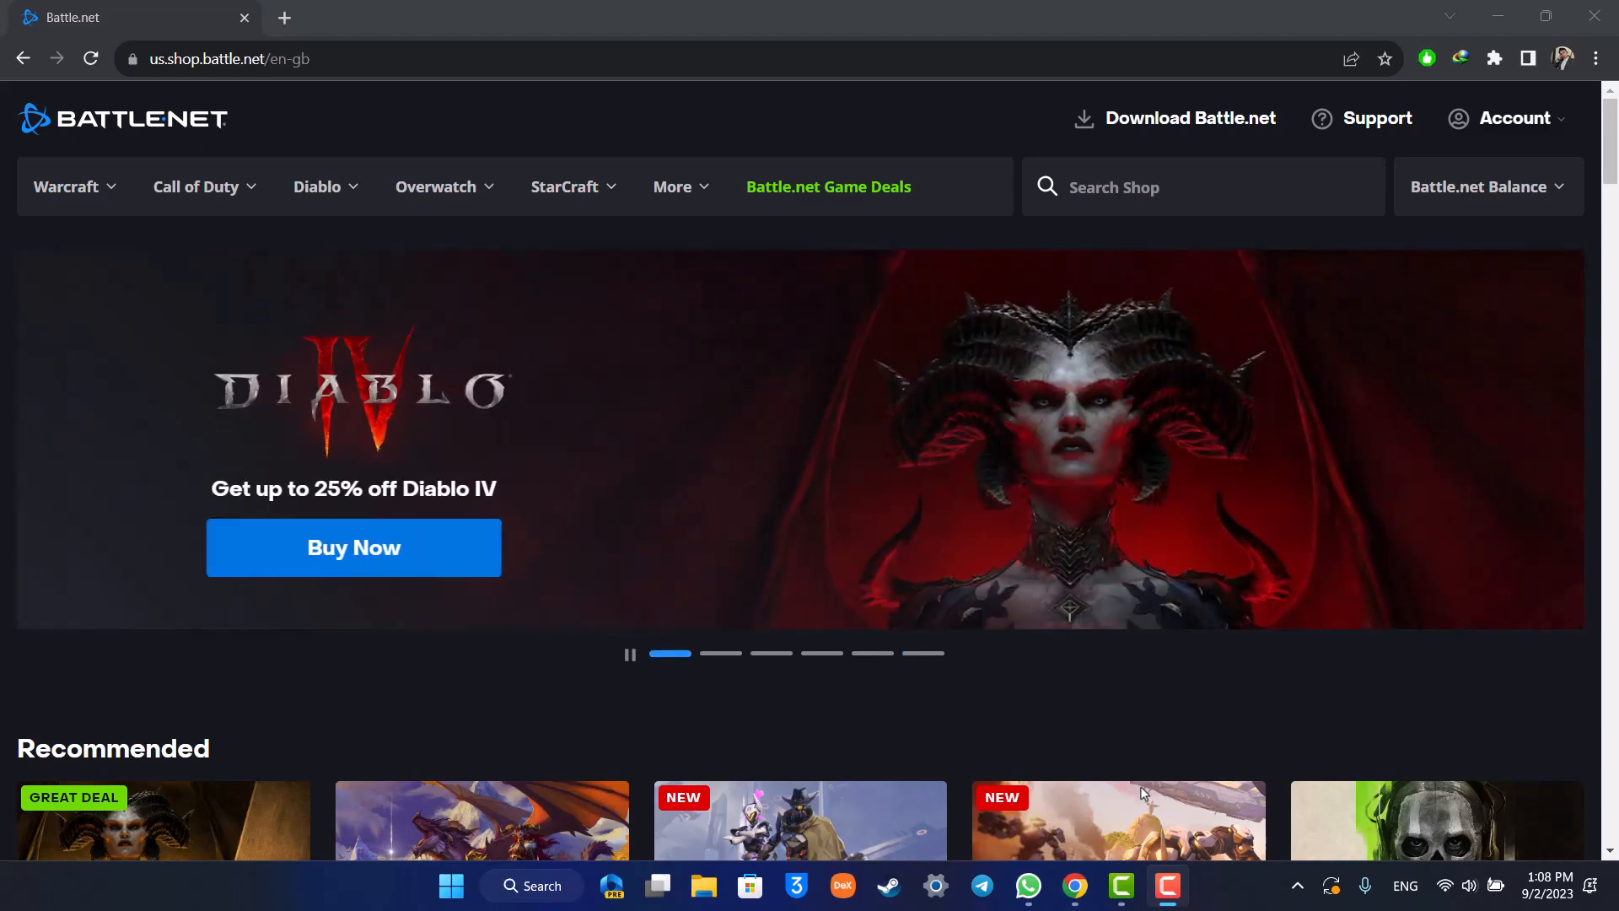
pyautogui.moveTo(1151, 795)
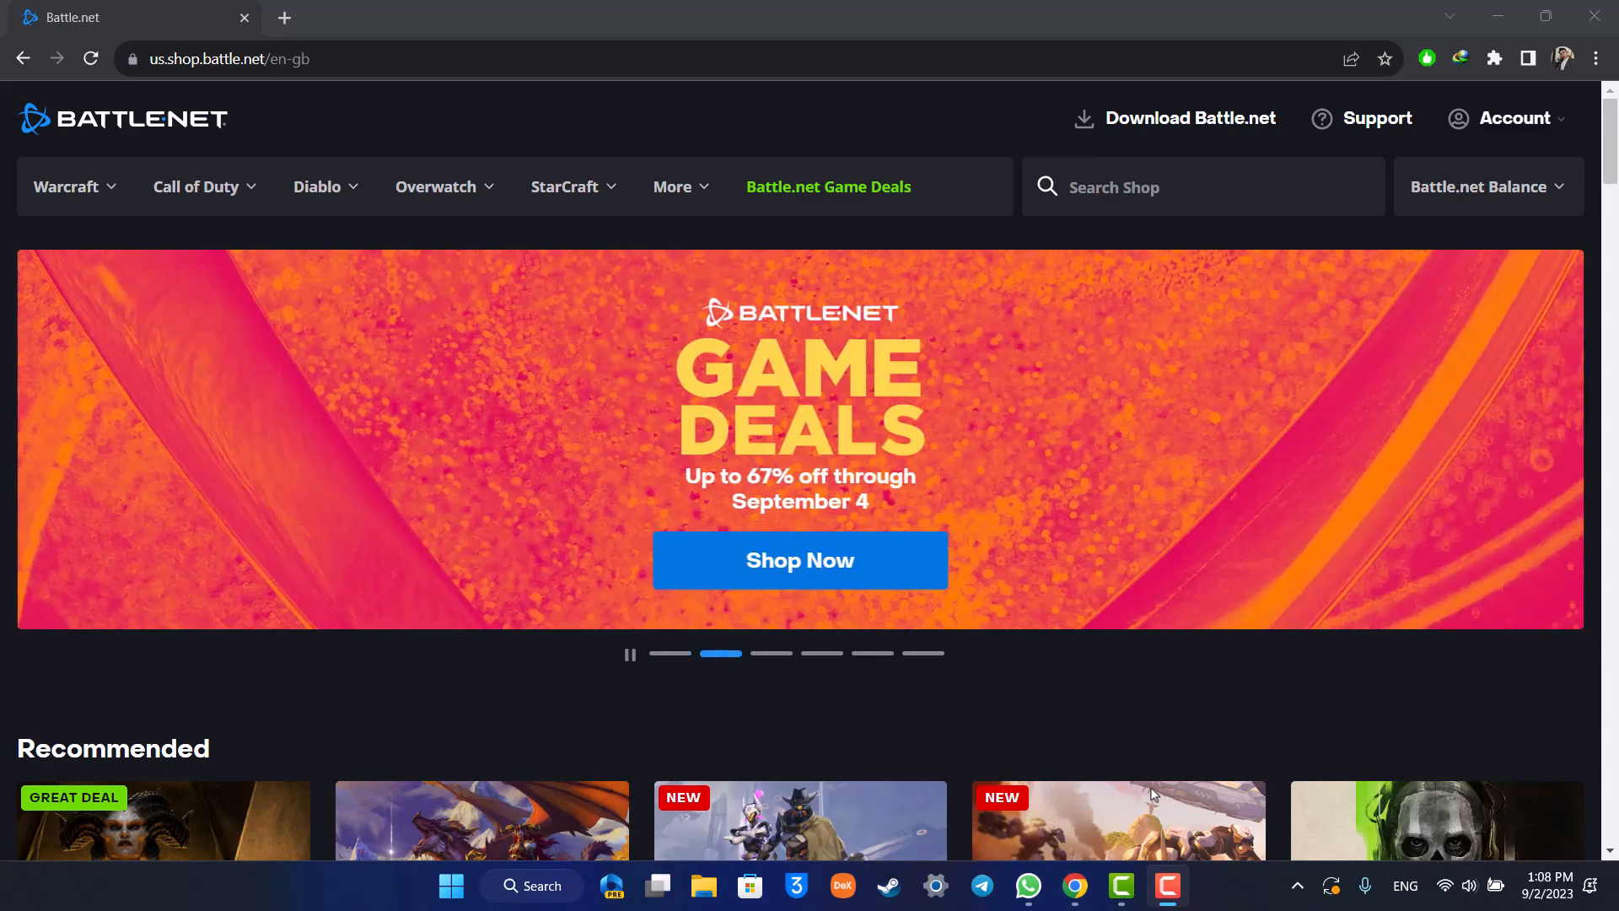
# - Choose Create a Free Account from the Account menu to reach Get Started
pyautogui.click(1507, 118)
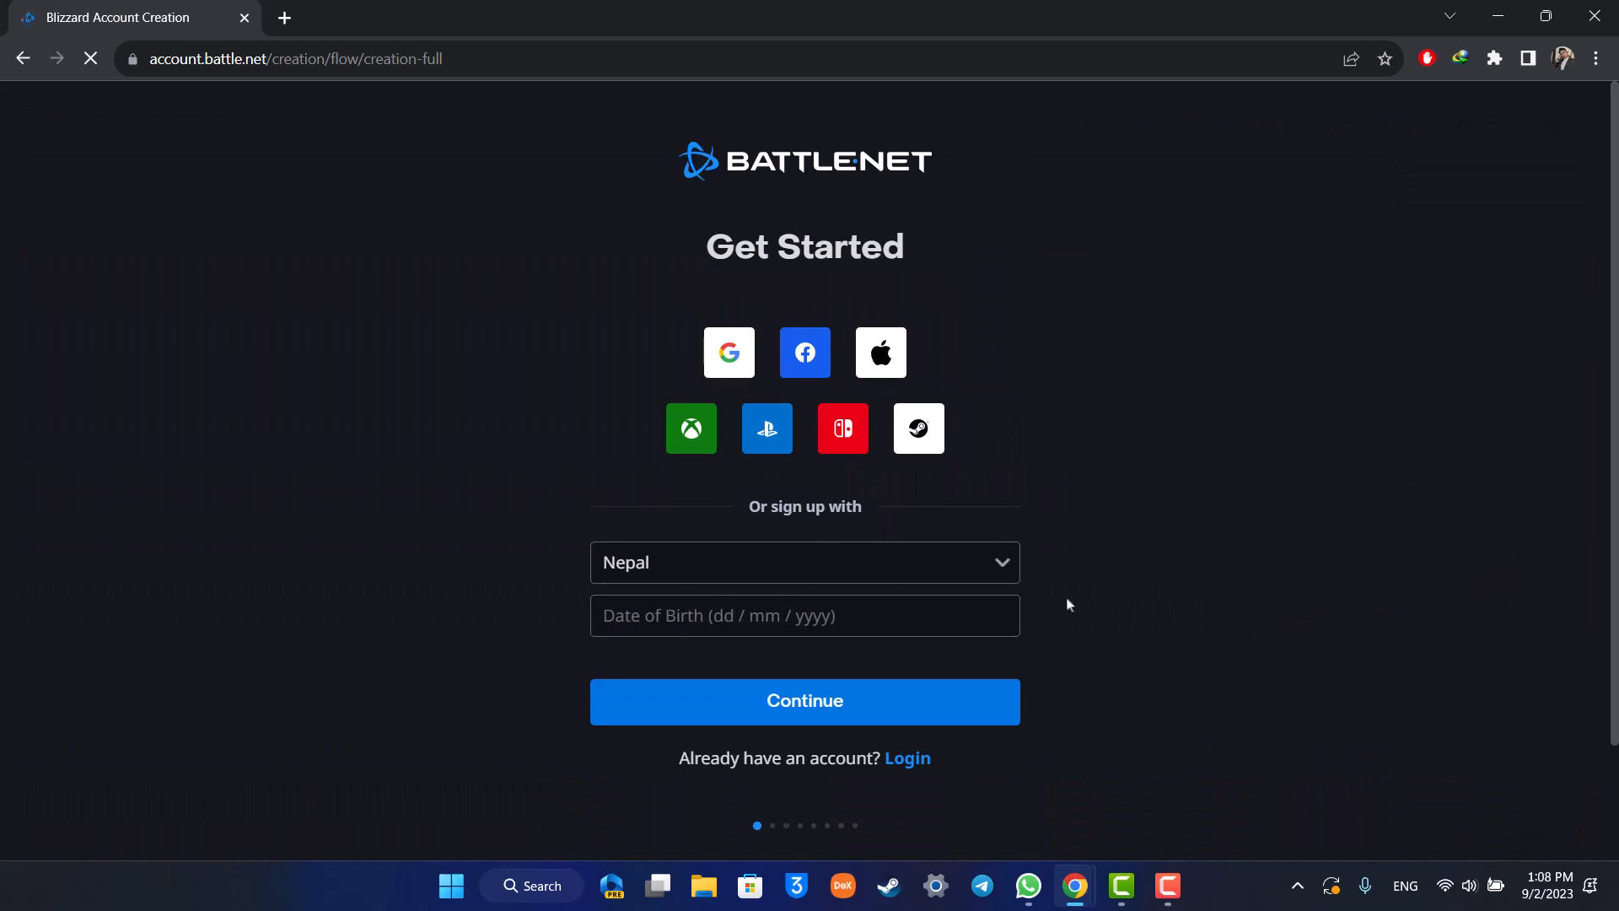
pyautogui.click(804, 616)
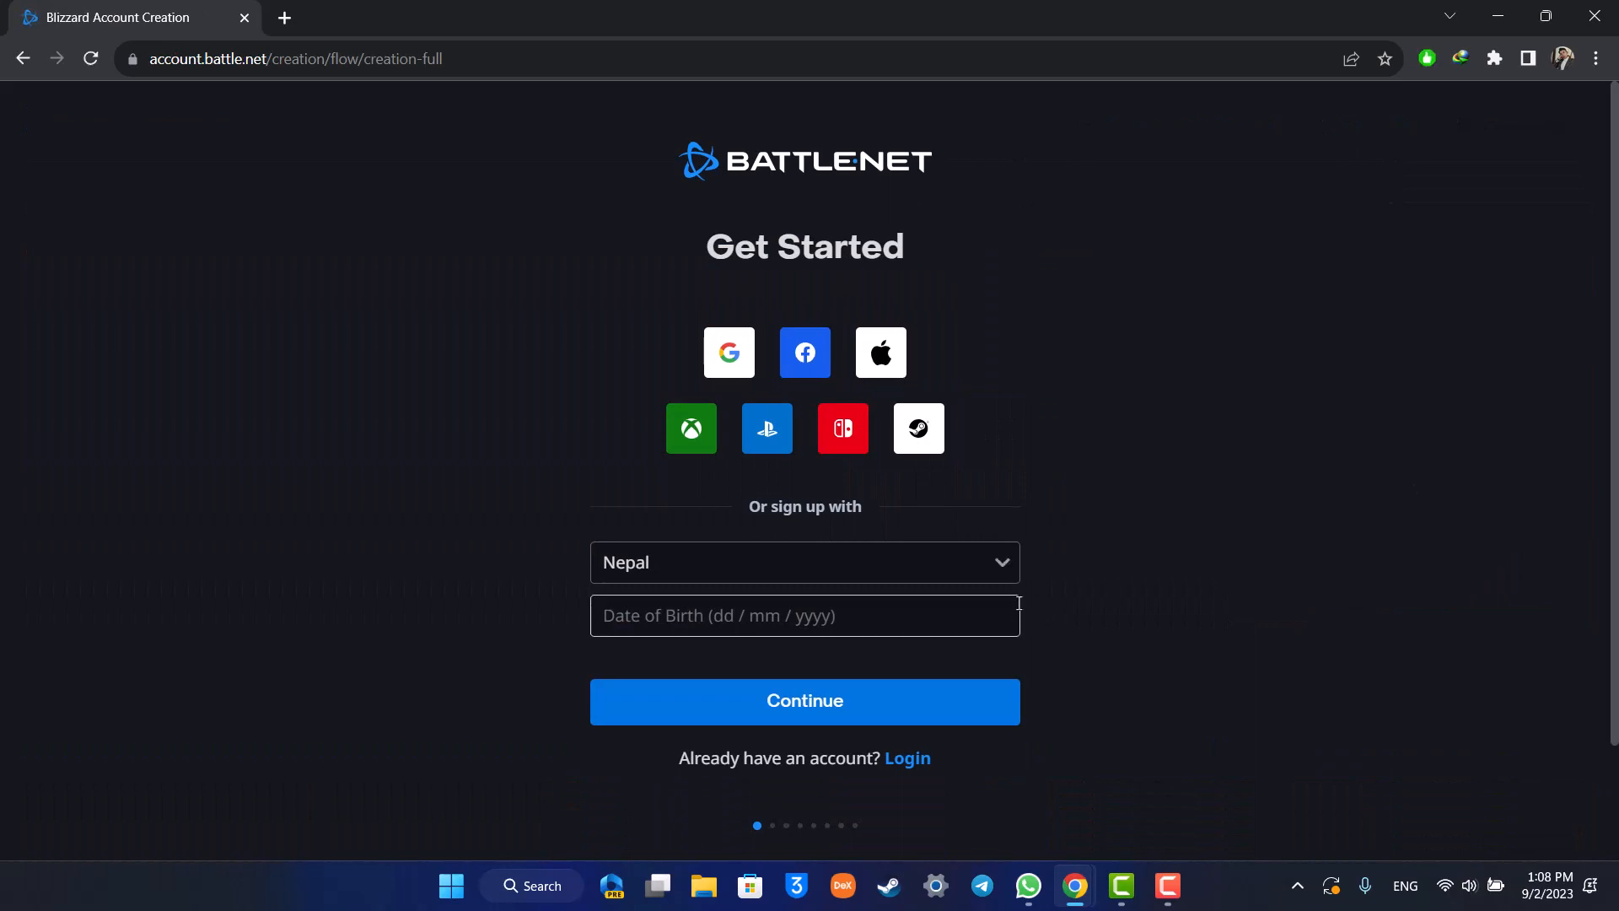
pyautogui.click(804, 615)
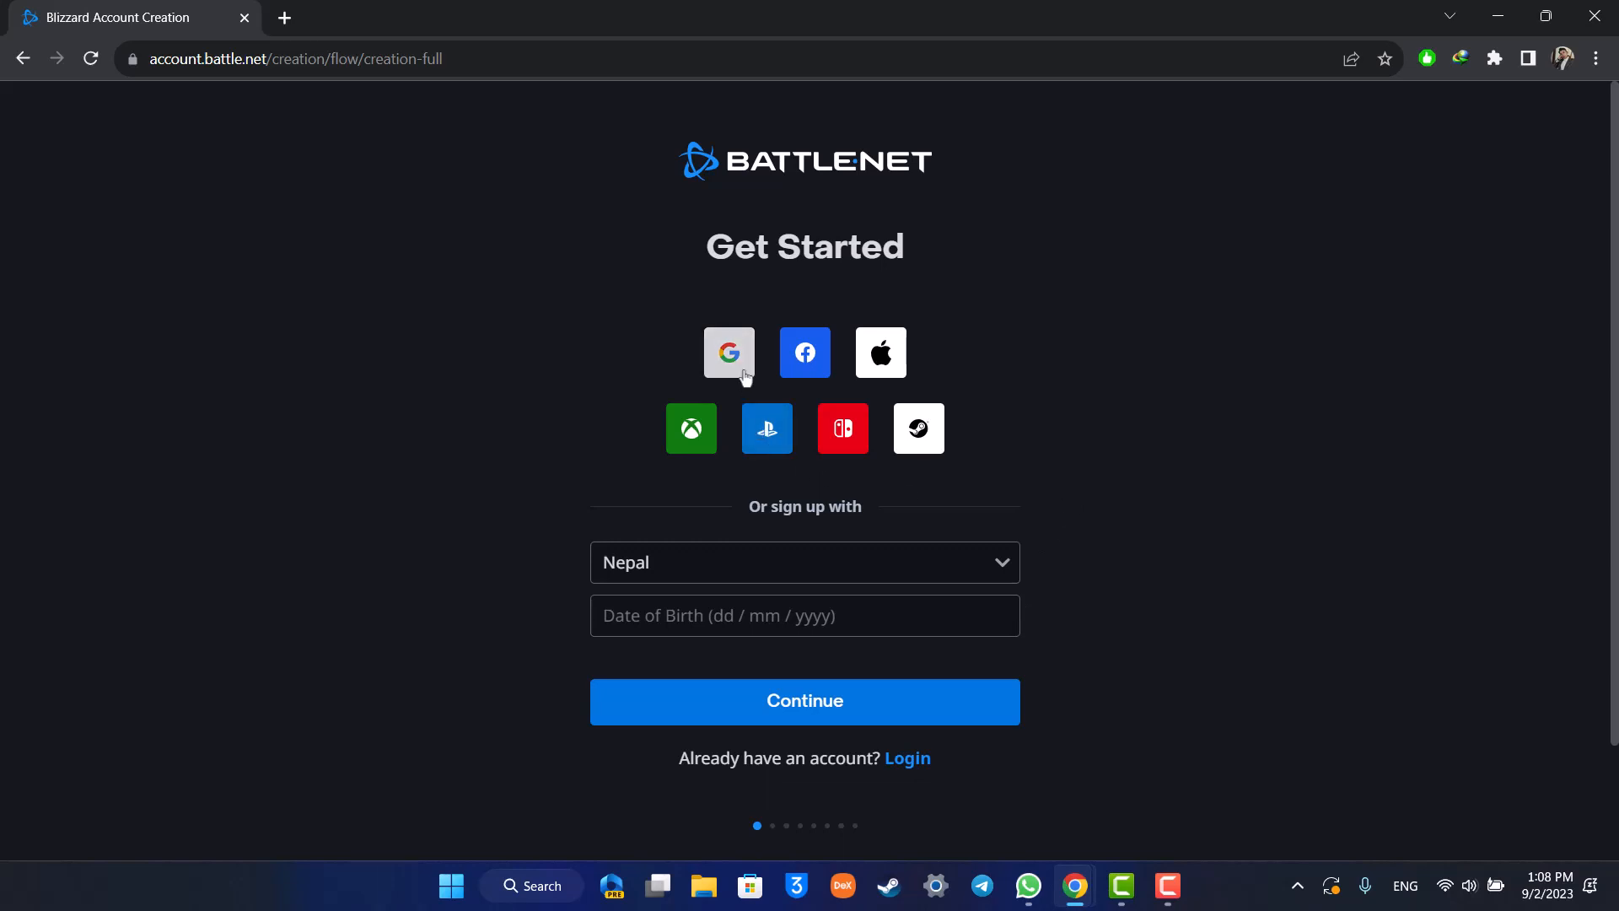
# - Sign up with Google and pick the Google account to use
pyautogui.click(729, 352)
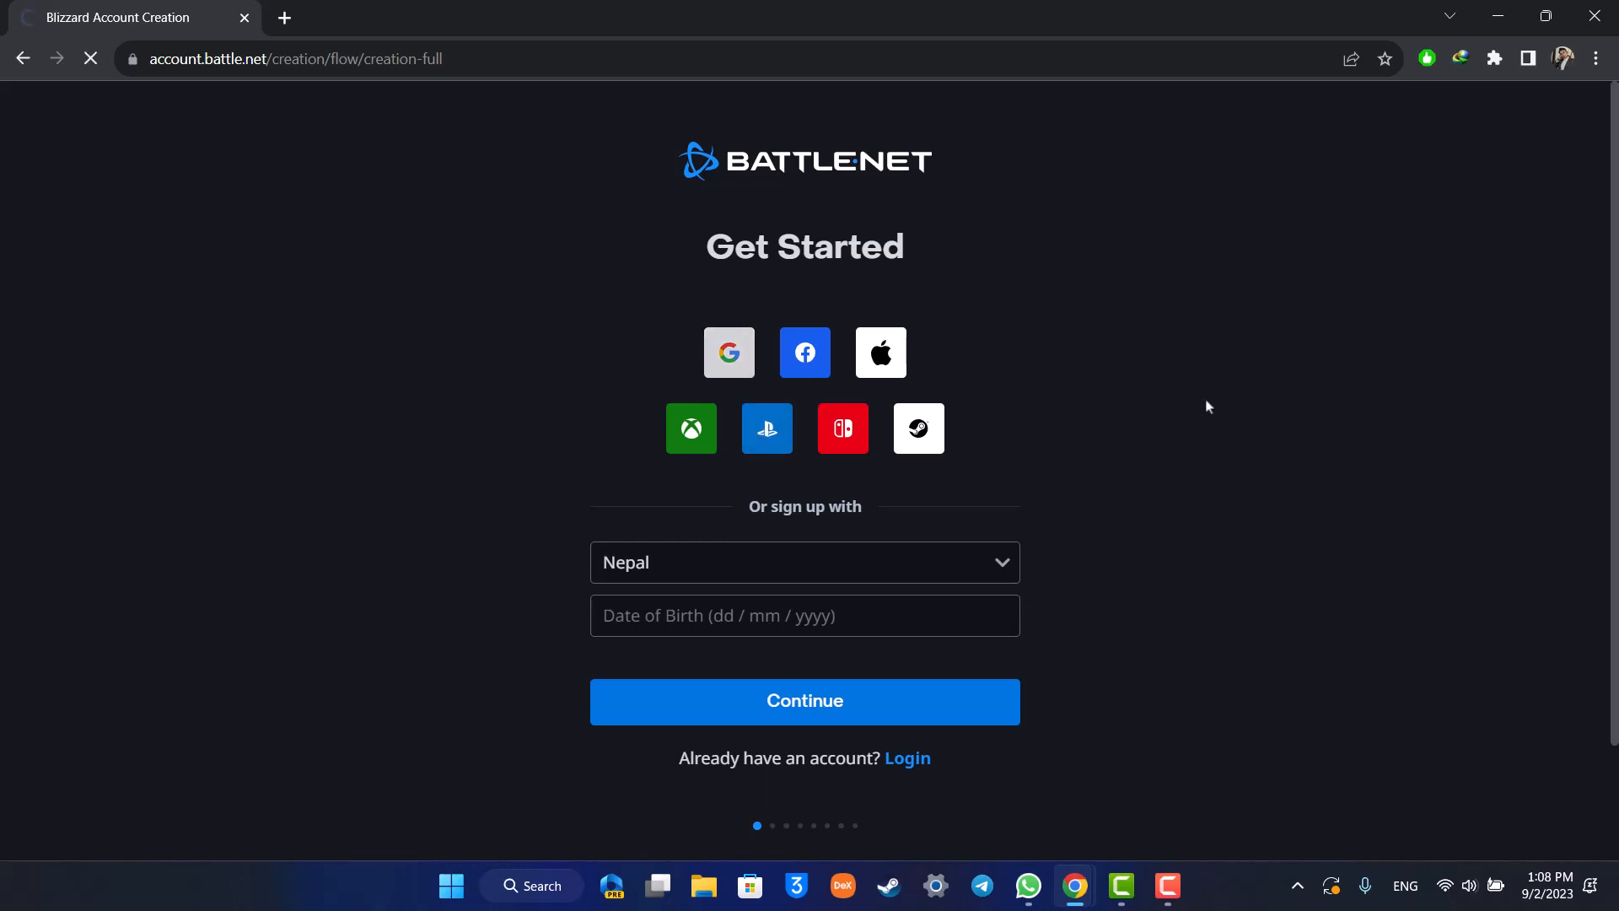
pyautogui.click(805, 353)
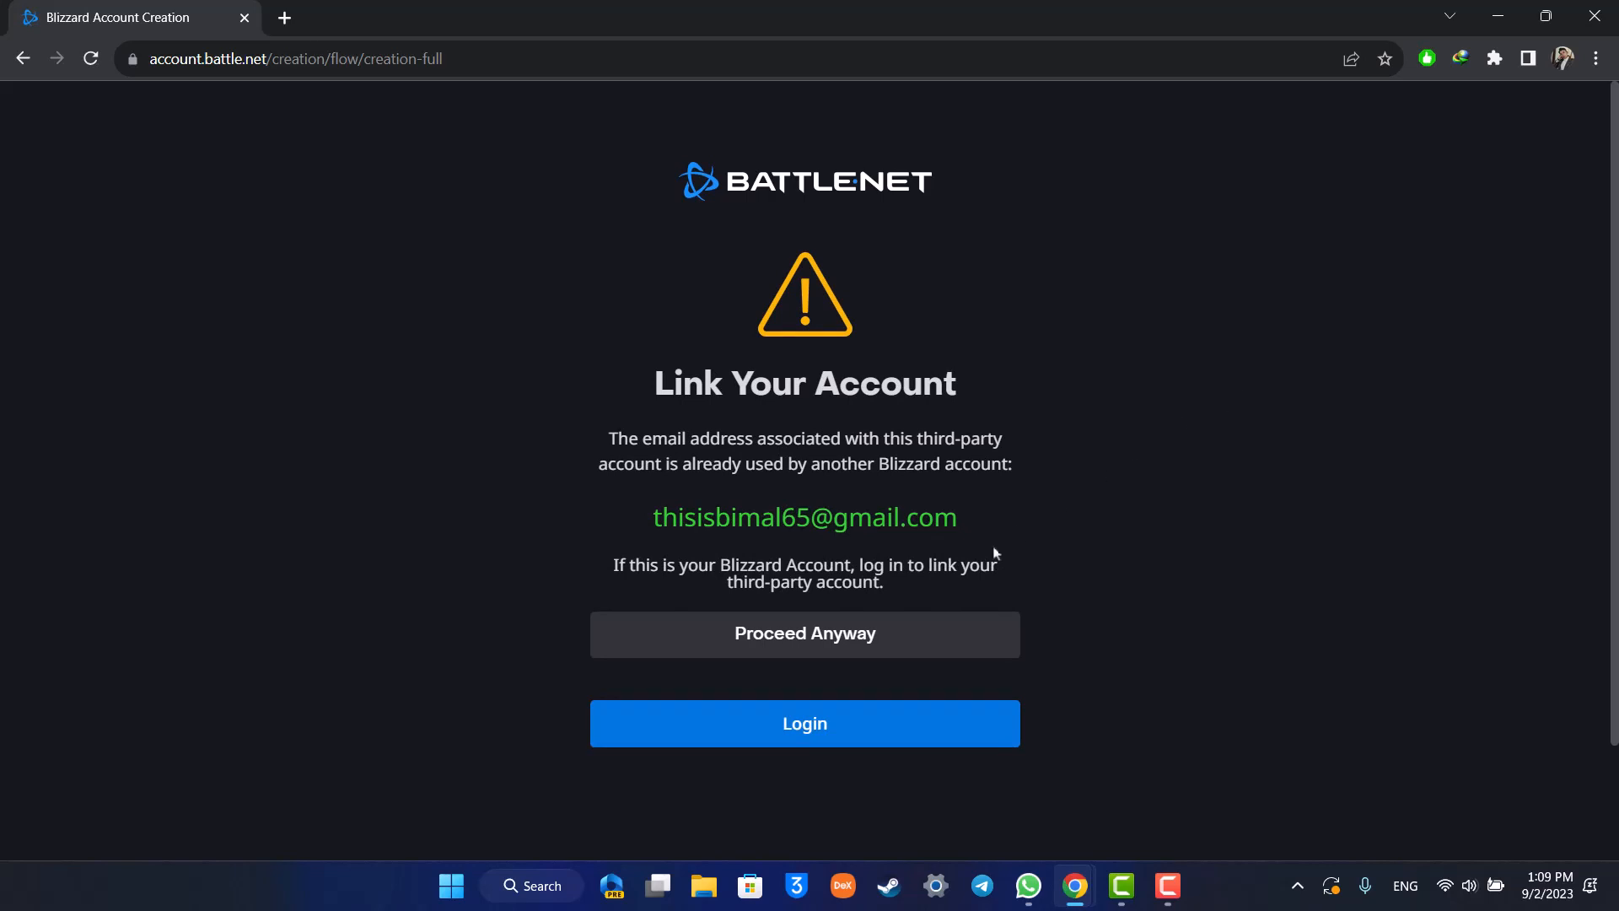
pyautogui.click(804, 633)
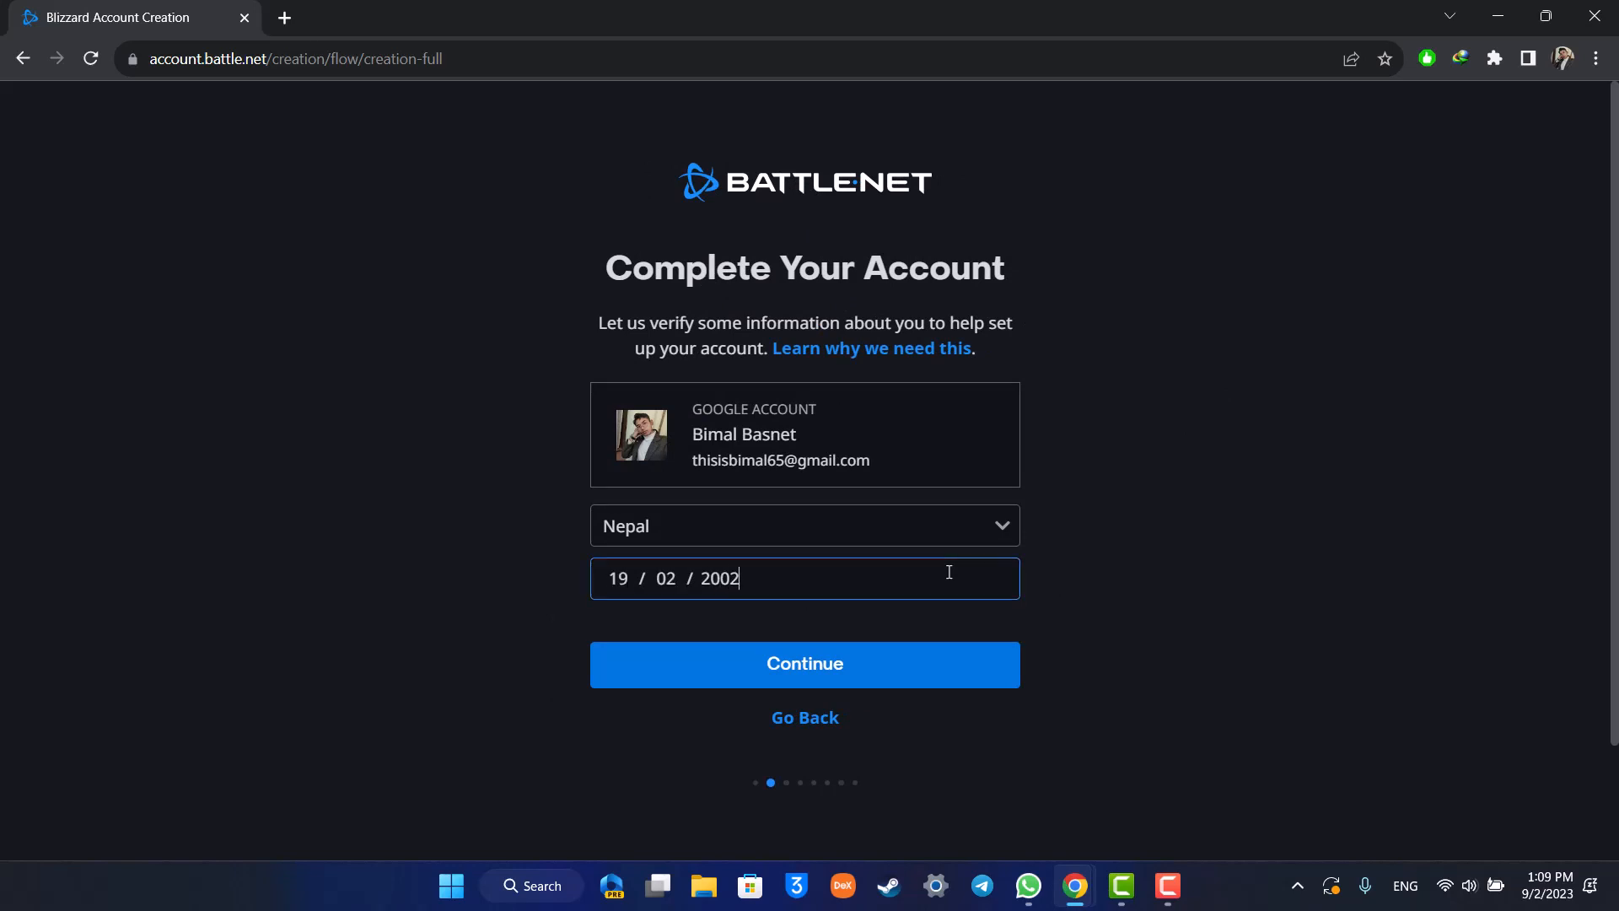
pyautogui.click(804, 662)
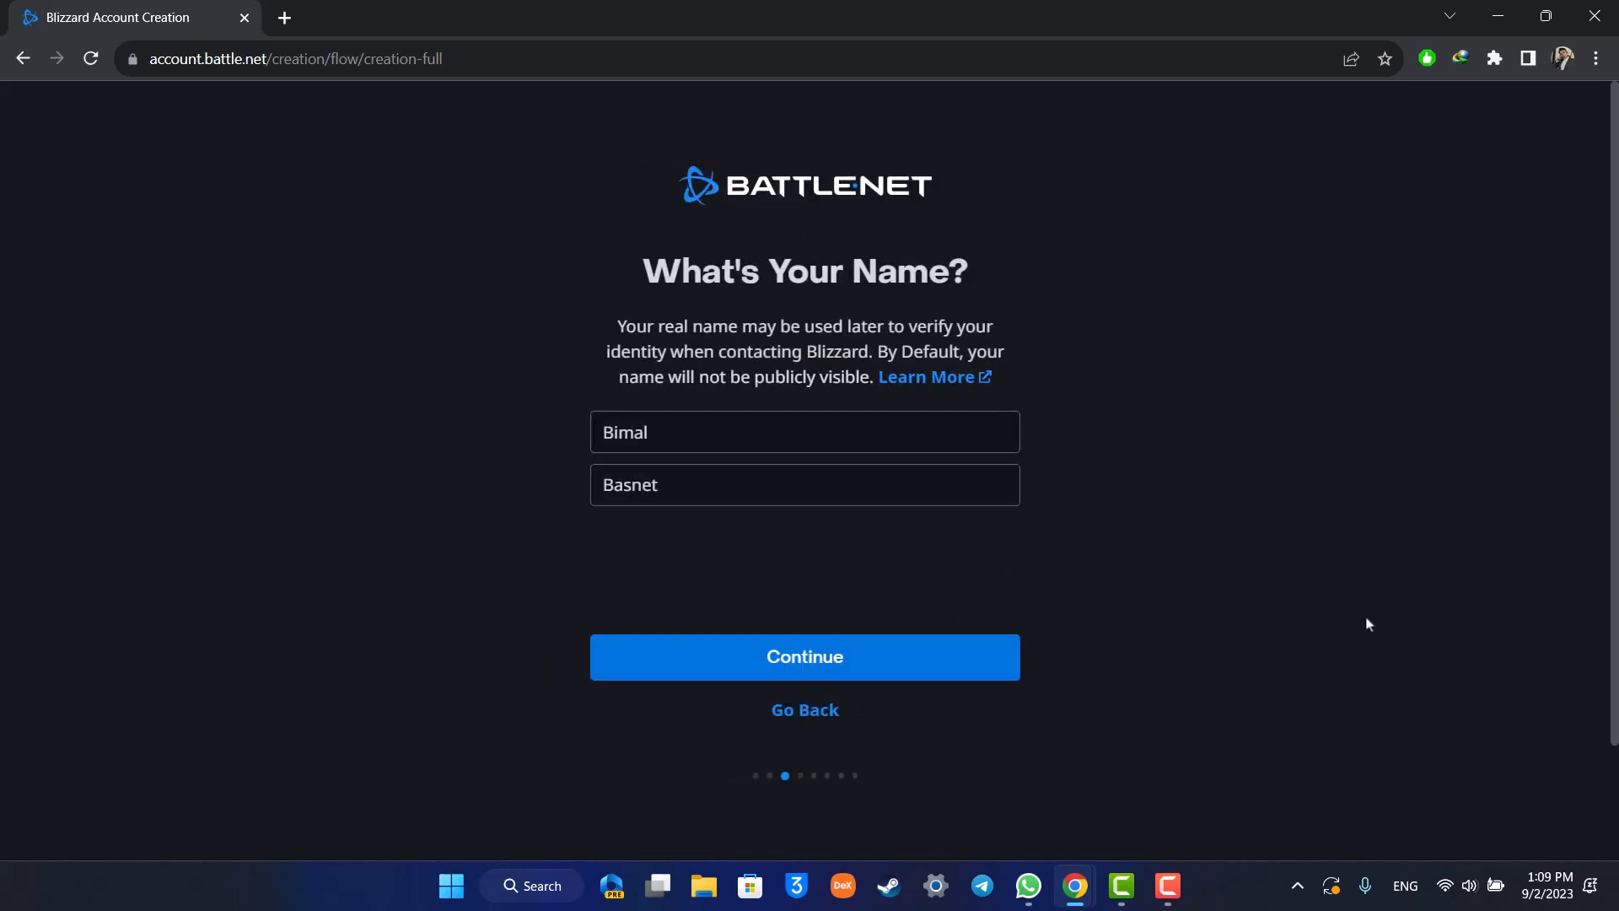